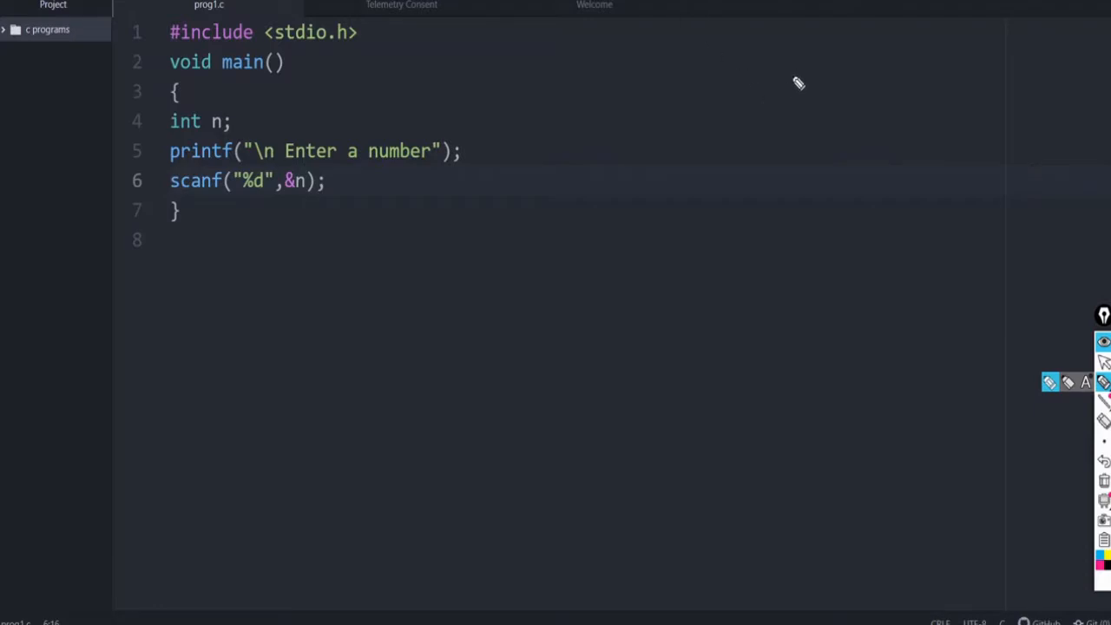
mouse_move(813, 59)
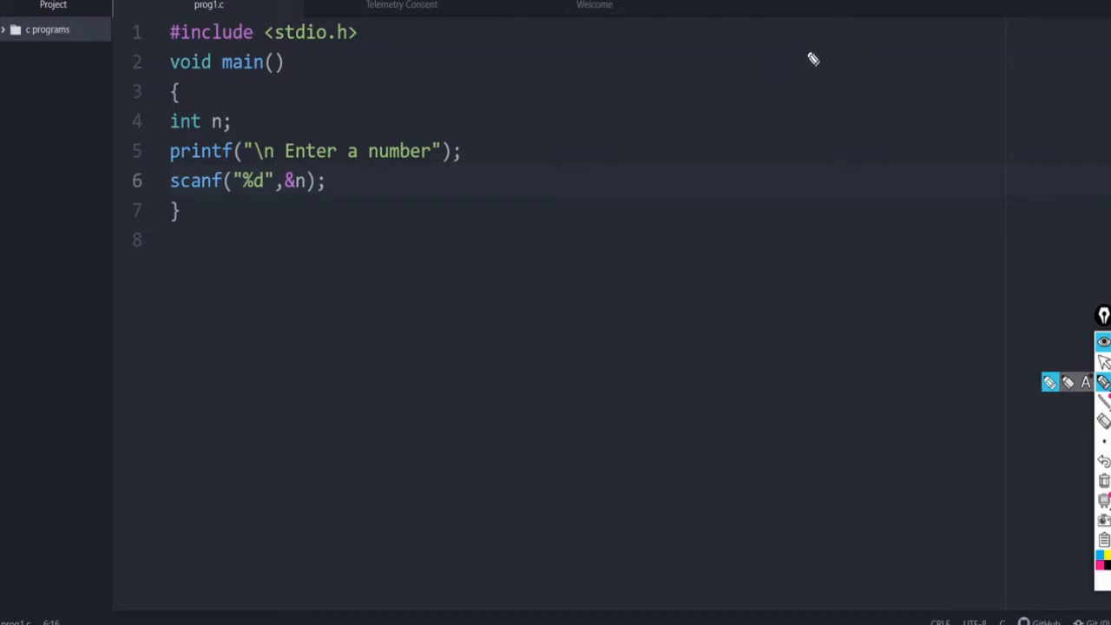
mouse_move(823, 59)
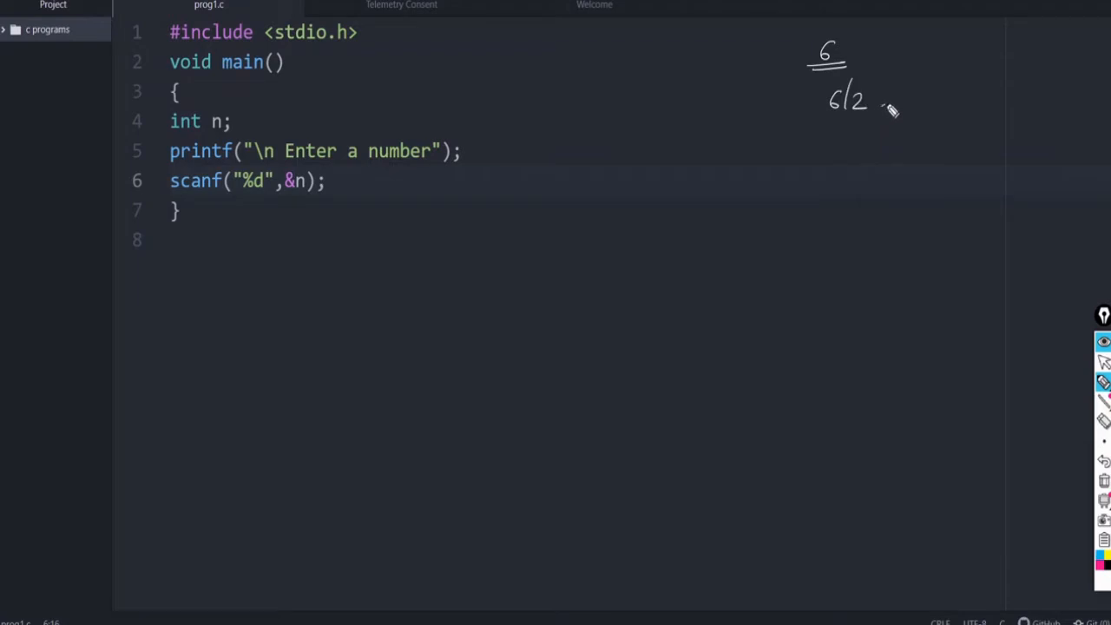
Highlight the handwritten checks dividing 6 by 2, 3 and 4 beside the code.
drag(877, 97, 941, 97)
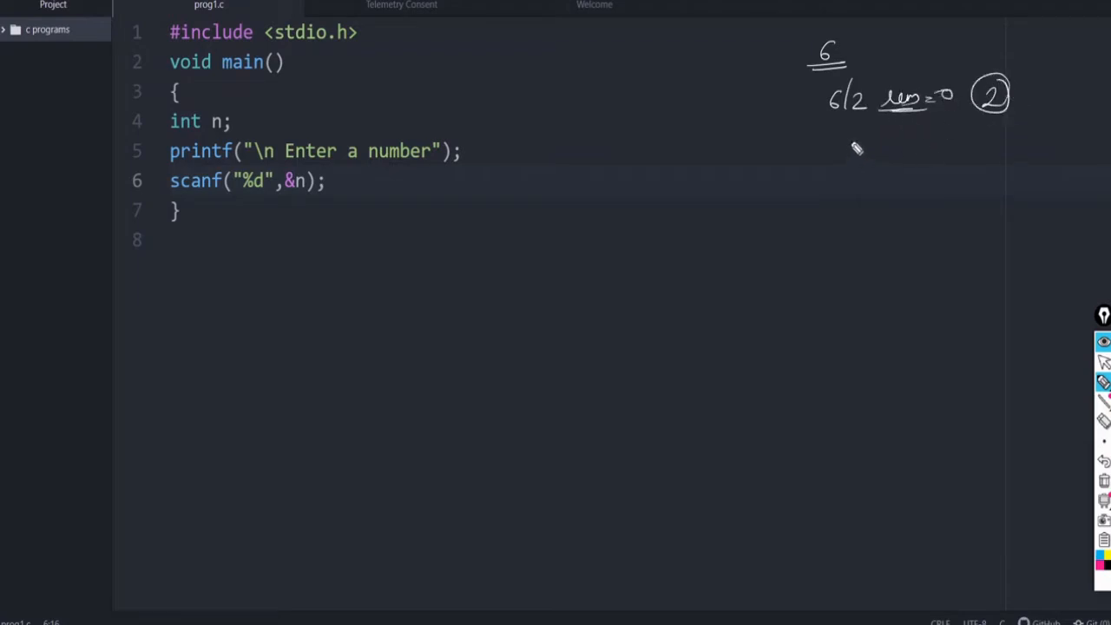
drag(837, 153, 877, 153)
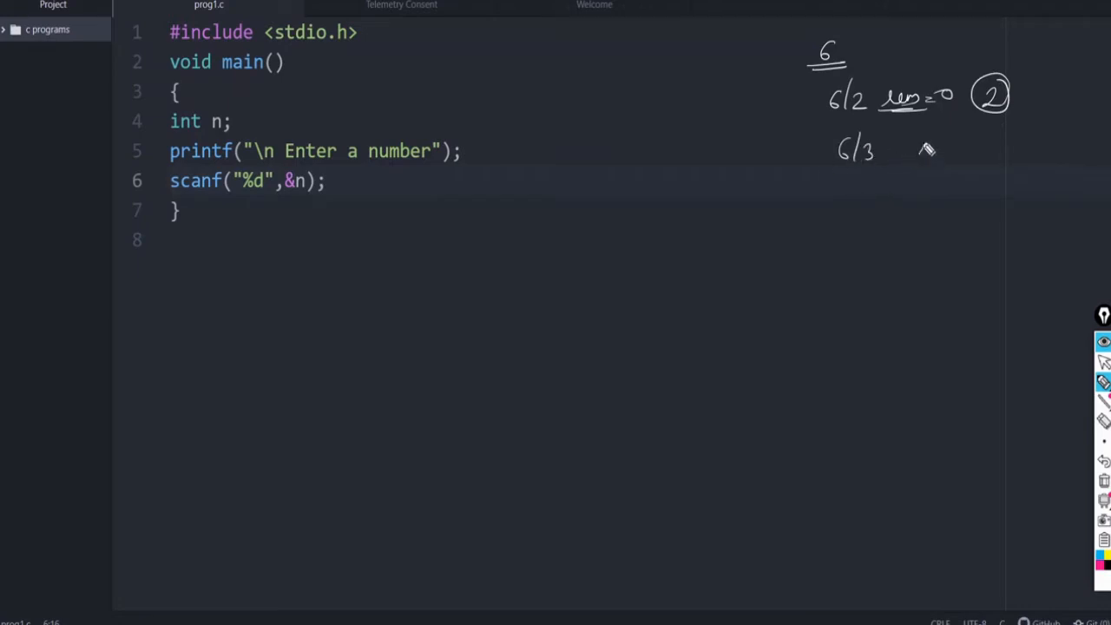
drag(917, 149, 972, 150)
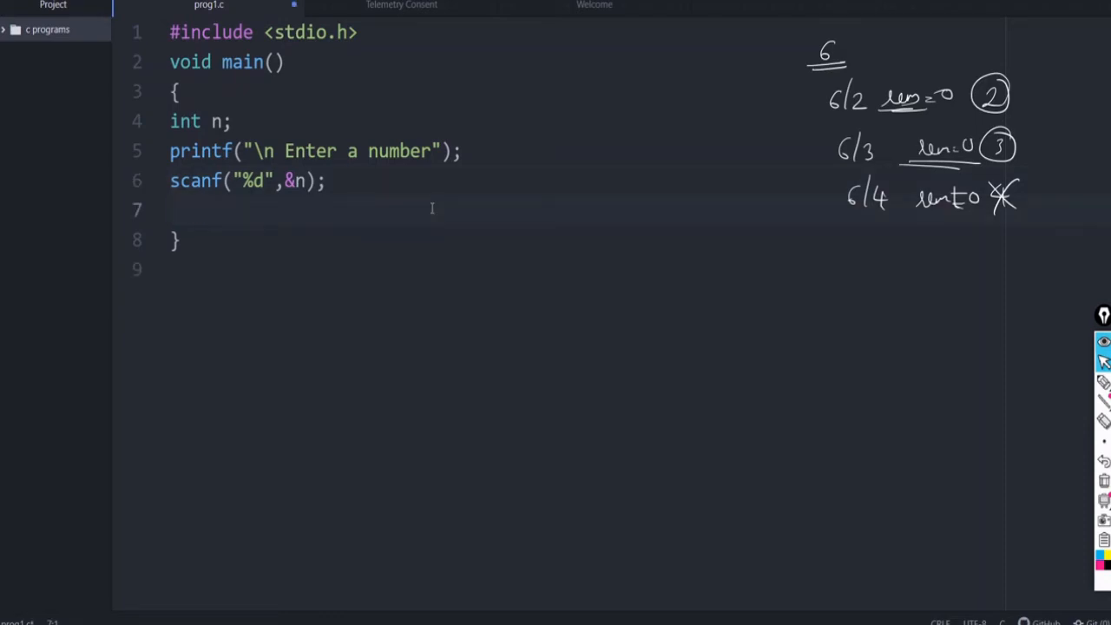
Write while (i<=n) with an opening brace on the empty line after scanf, using the While Loop snippet.
click(170, 209)
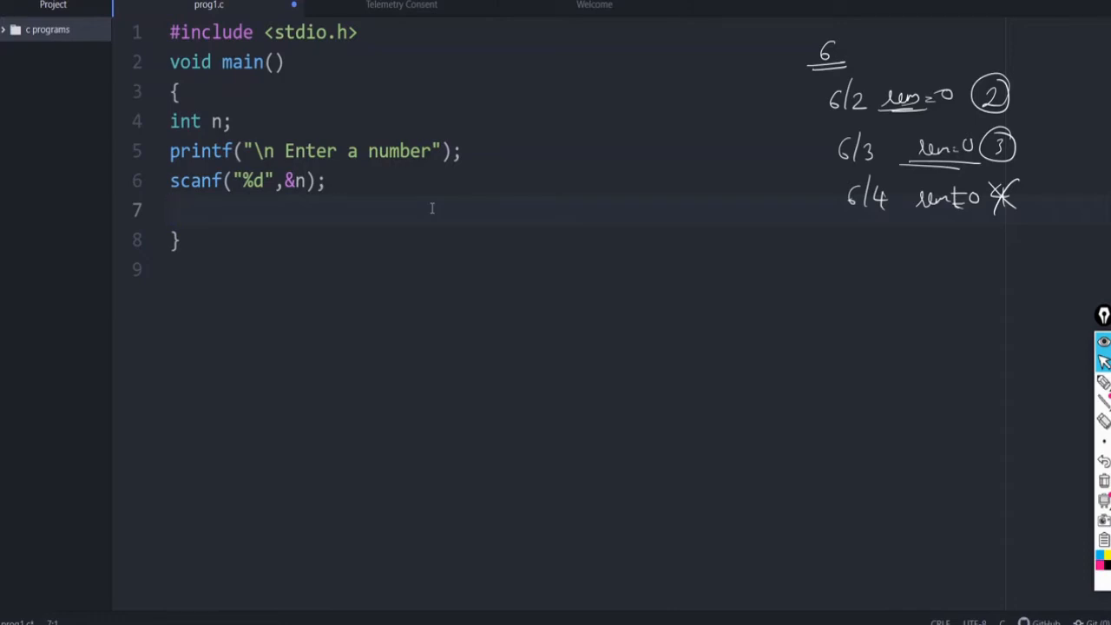
click(178, 208)
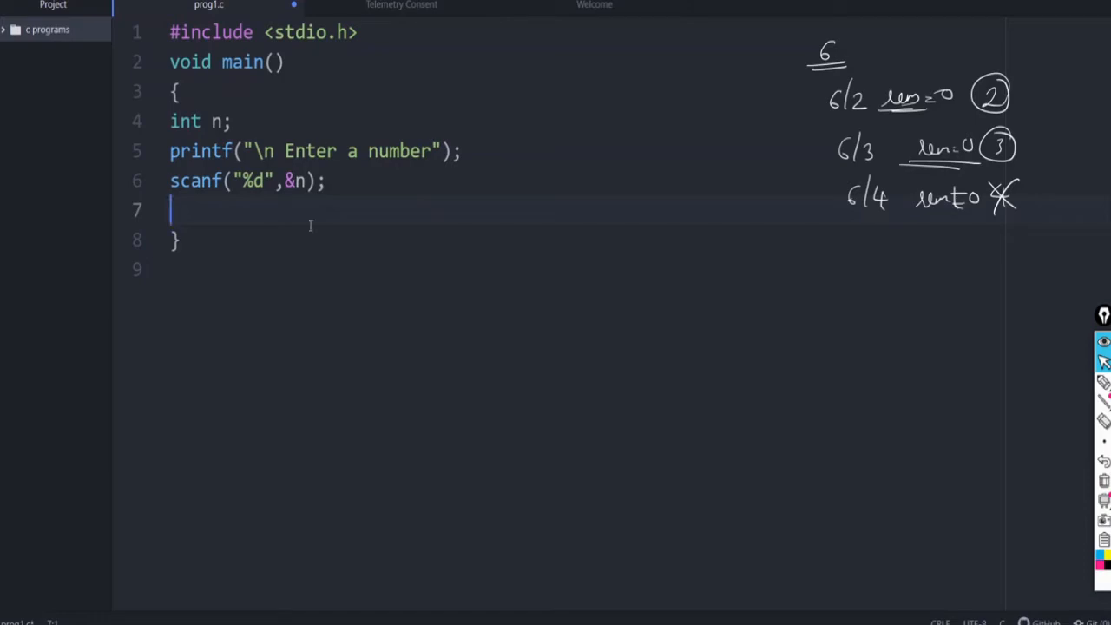
text(whil)
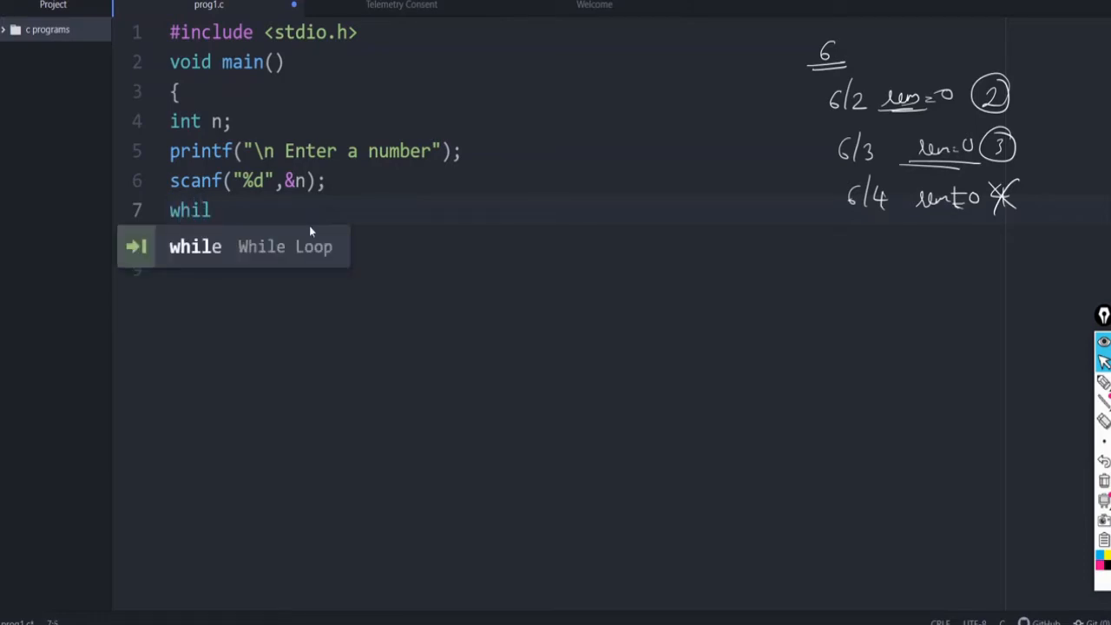
key(Tab)
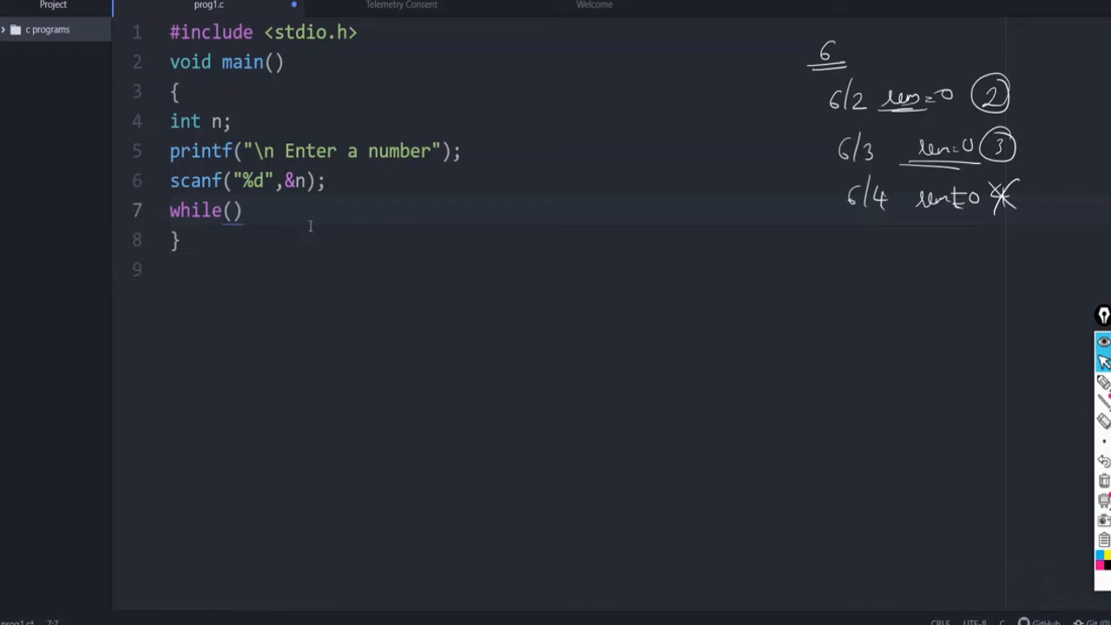
text(i)
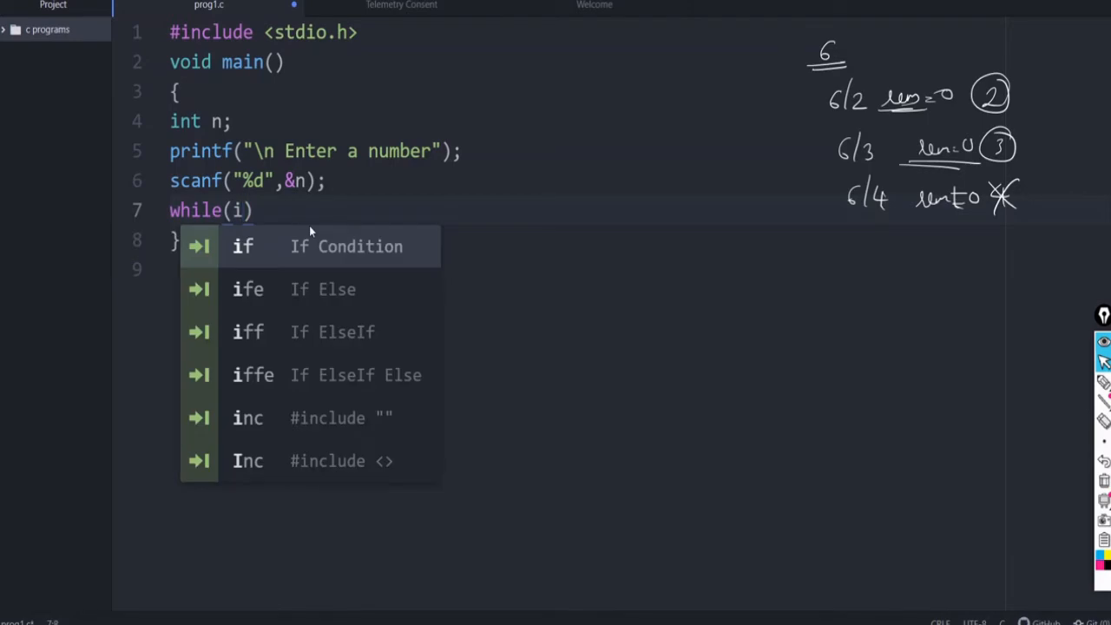
text(<=n)
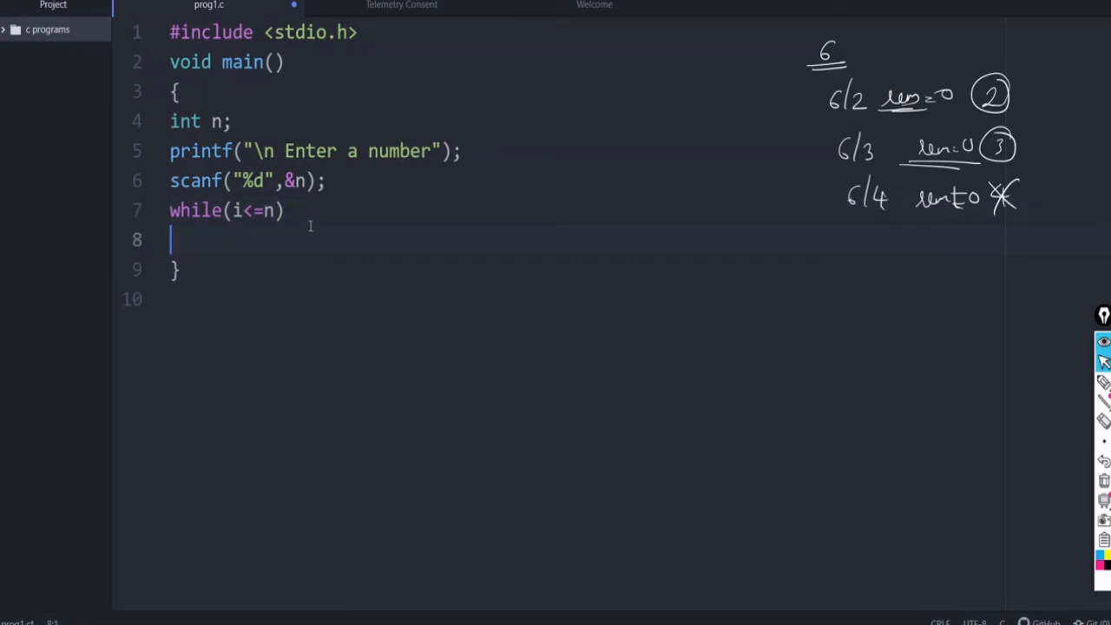
text({)
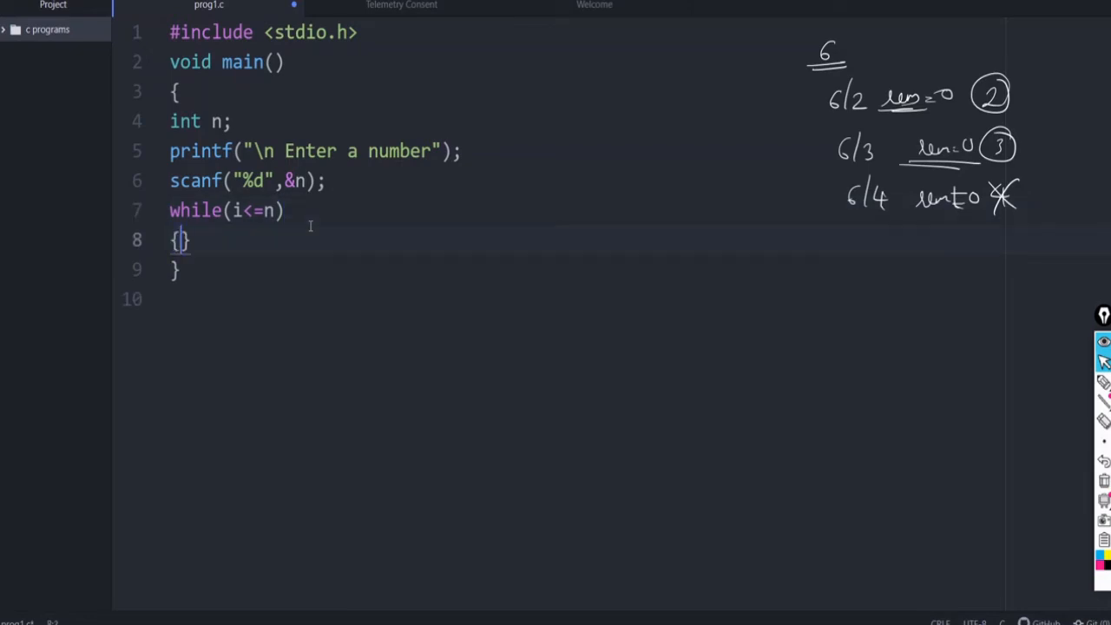
Inside the loop write the divisibility check if (n%i==0).
key(Enter)
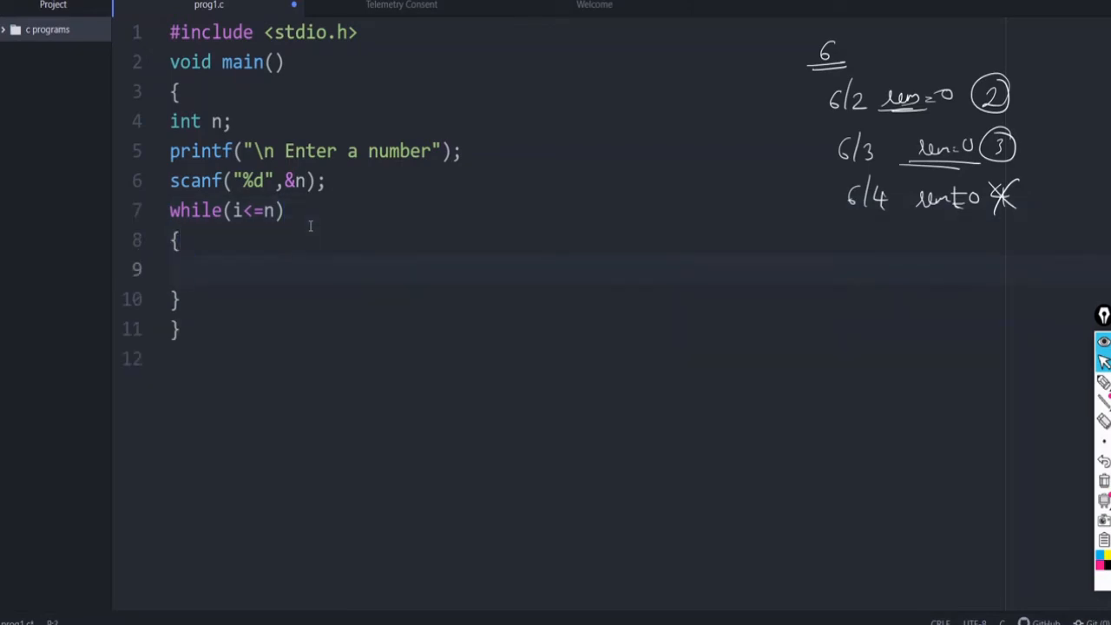
text(if (n)
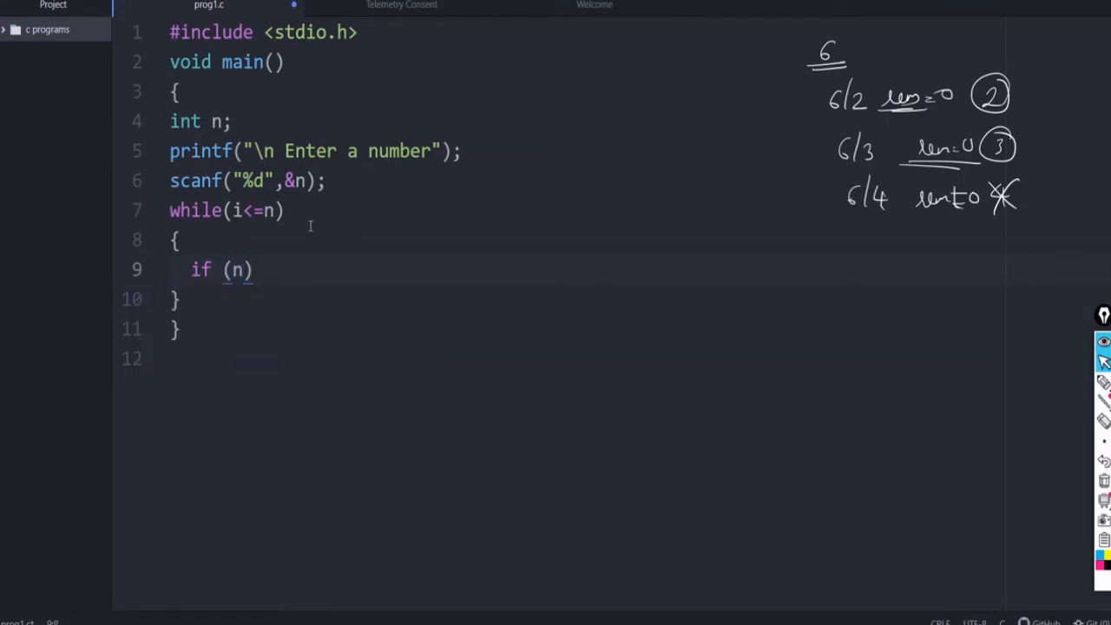
text(%i)
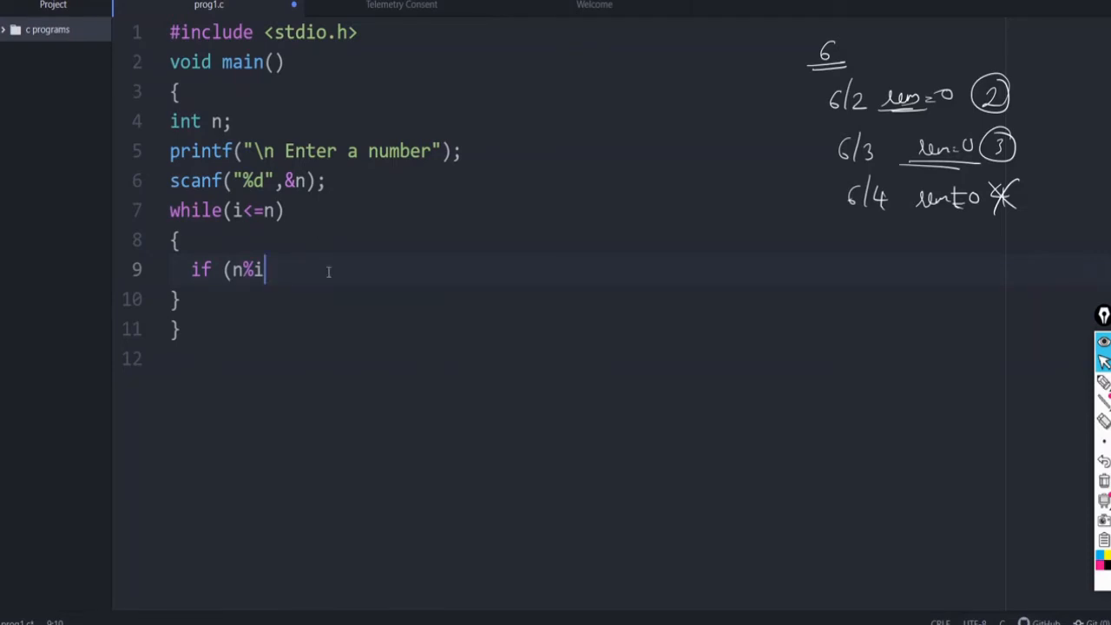
text(=)
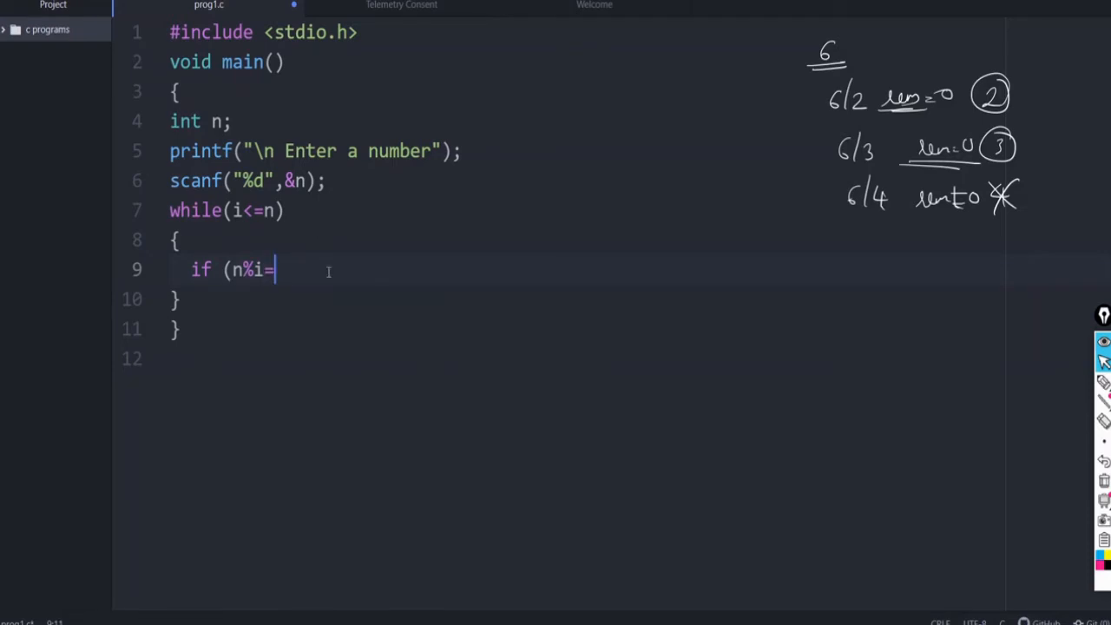
text(=0))
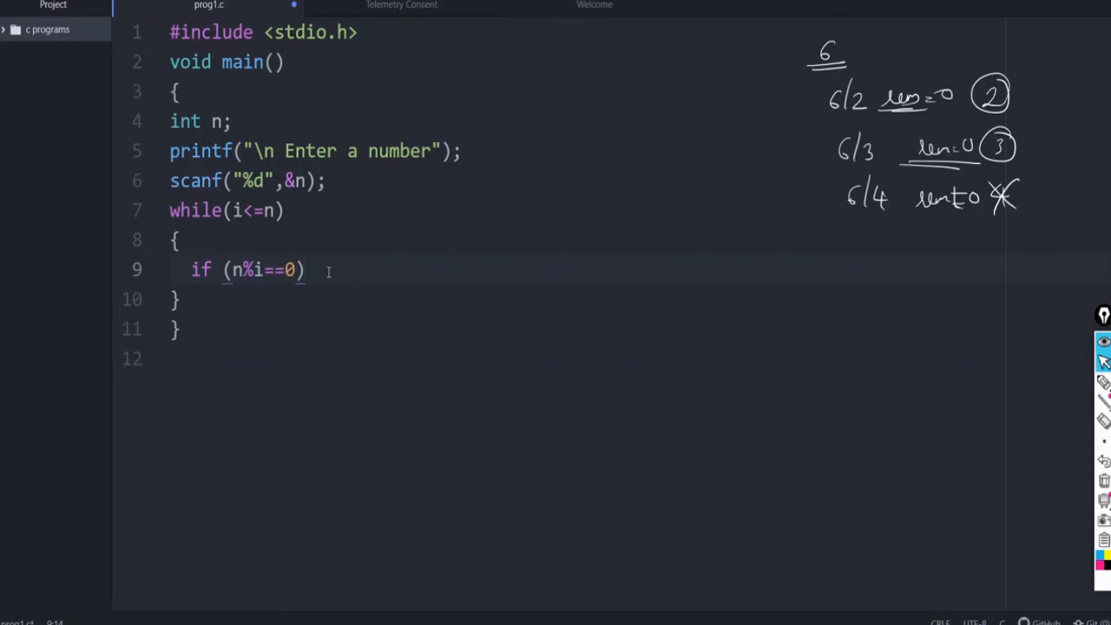
Add printf("\n %d is a factor",i); under the if, followed by i++;.
text(printf())
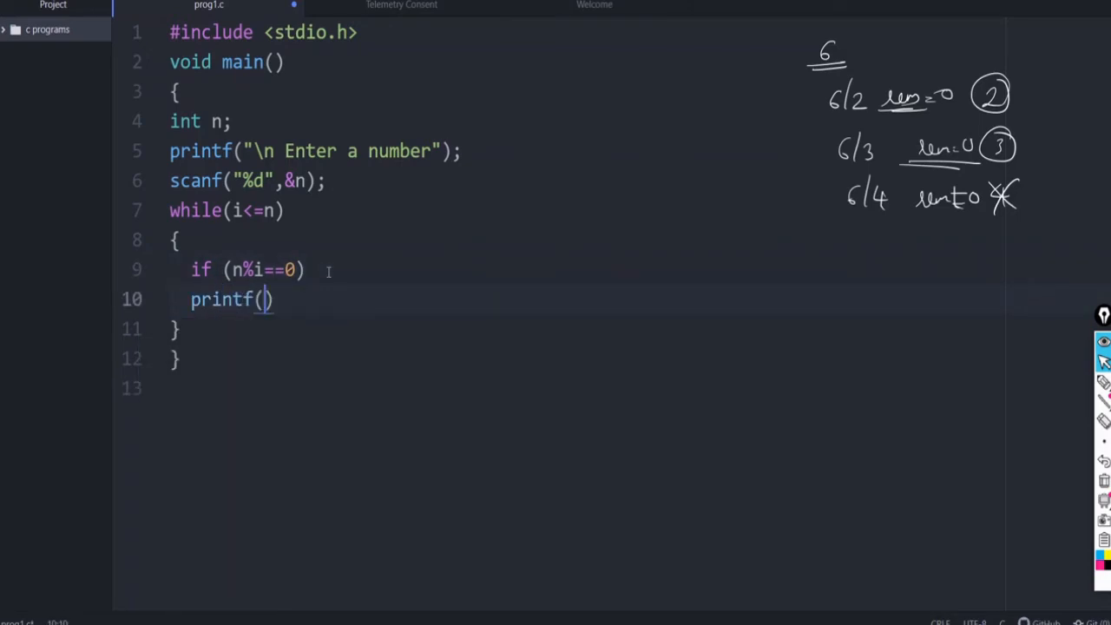
text("\n")
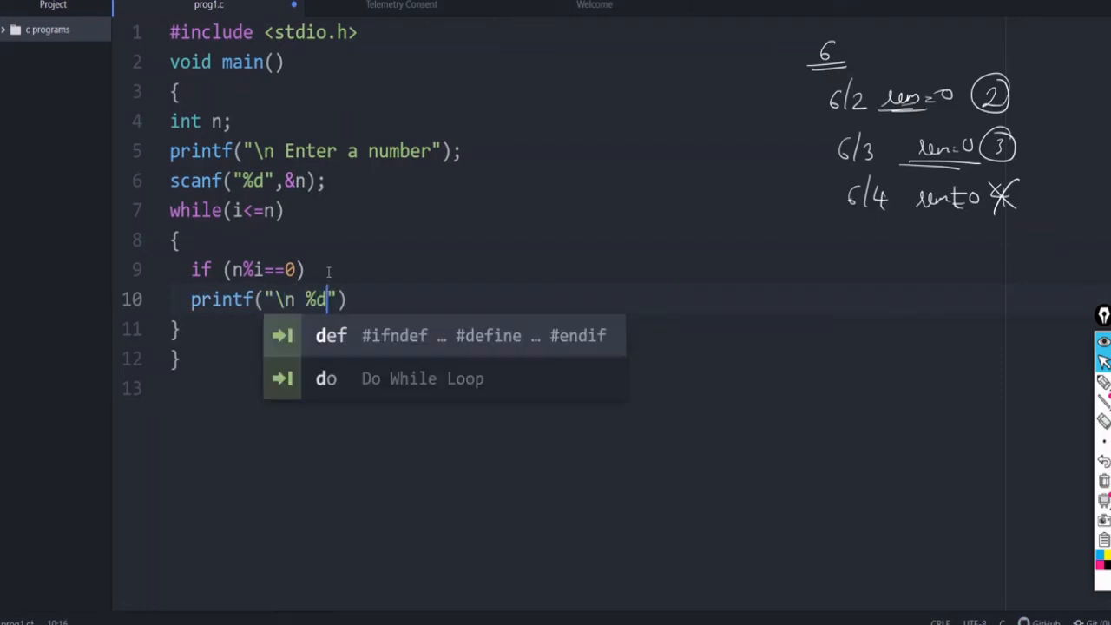
text(is a)
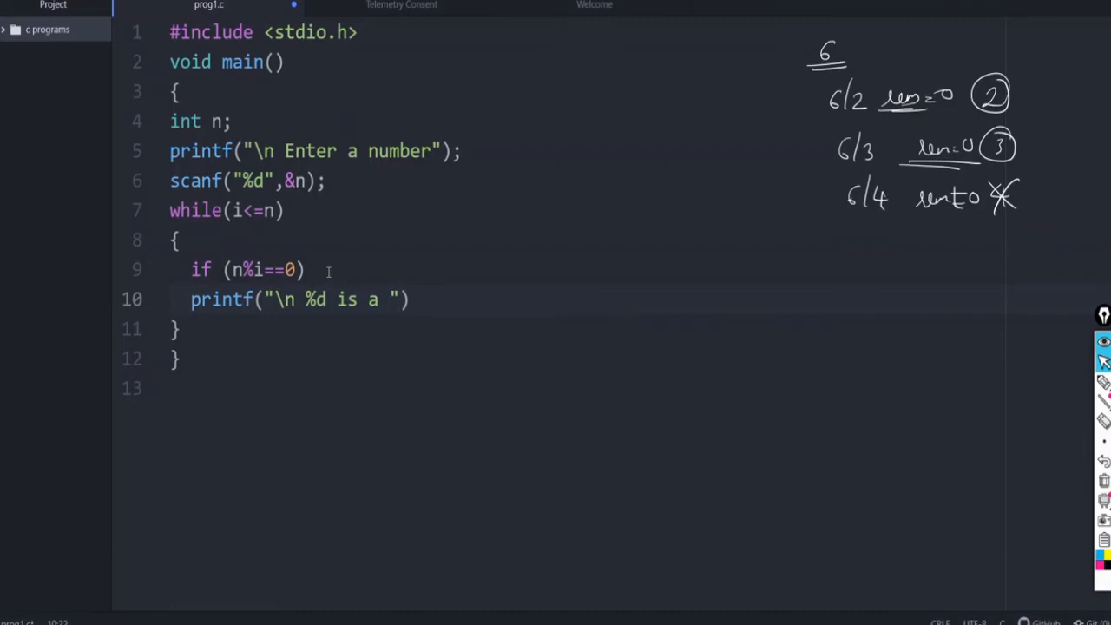
text(factor)
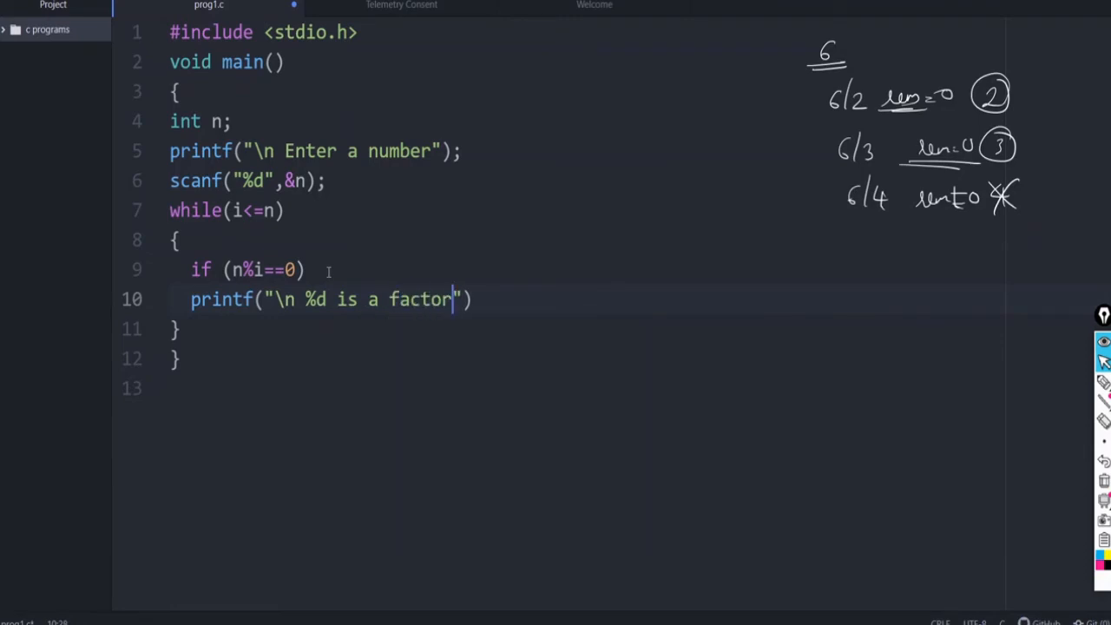
text(,i)
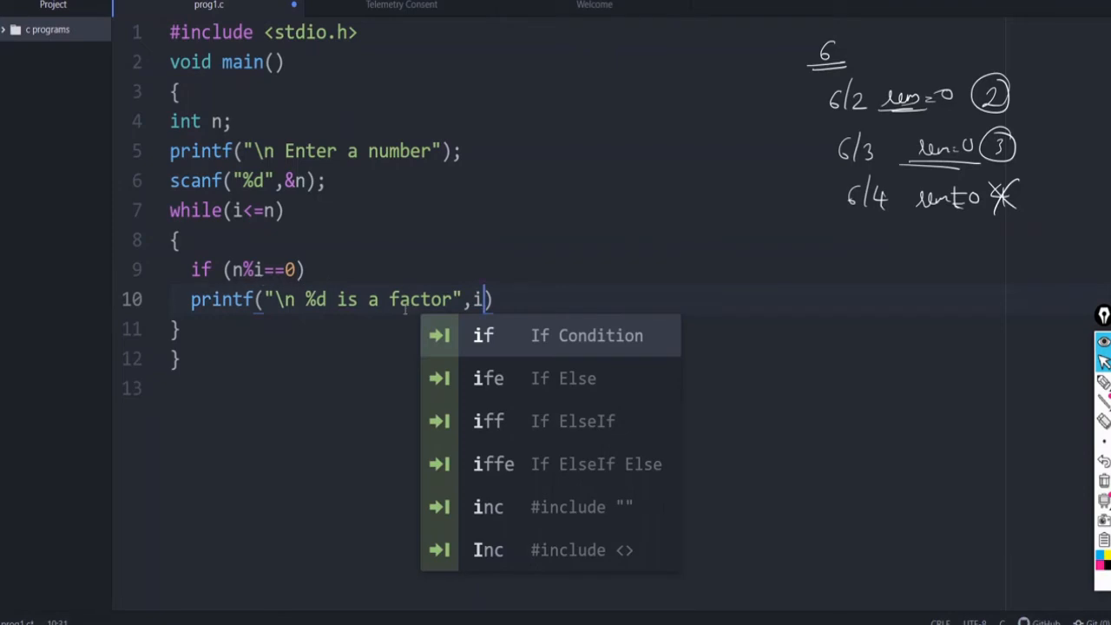
text(;)
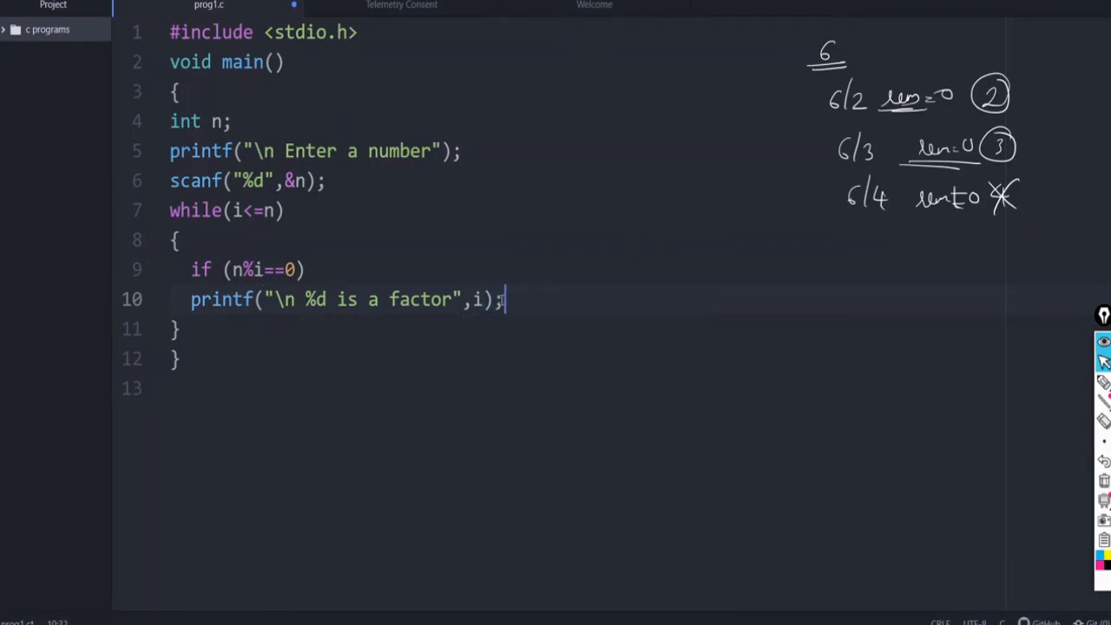
mouse_move(535, 330)
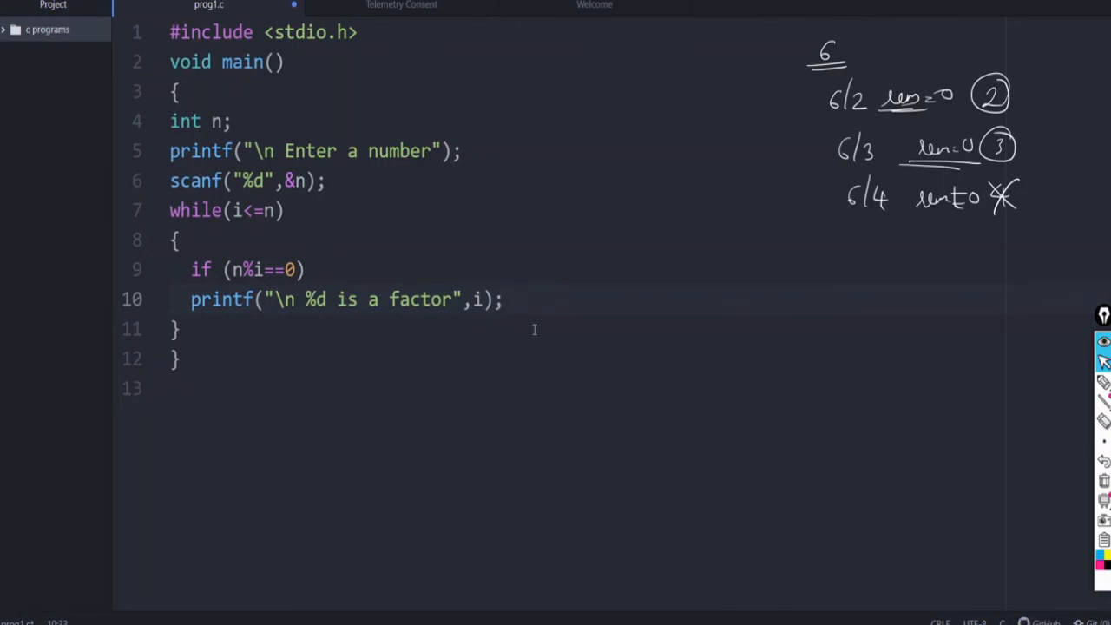
text(i++;)
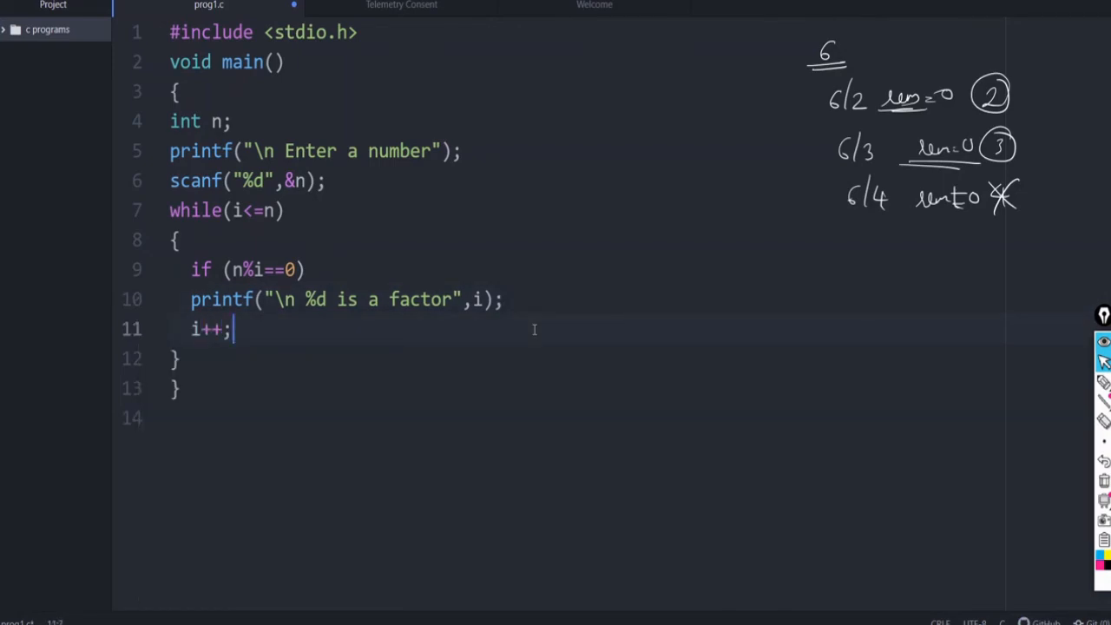
Declare int i=2; on a new line below int n;.
click(235, 121)
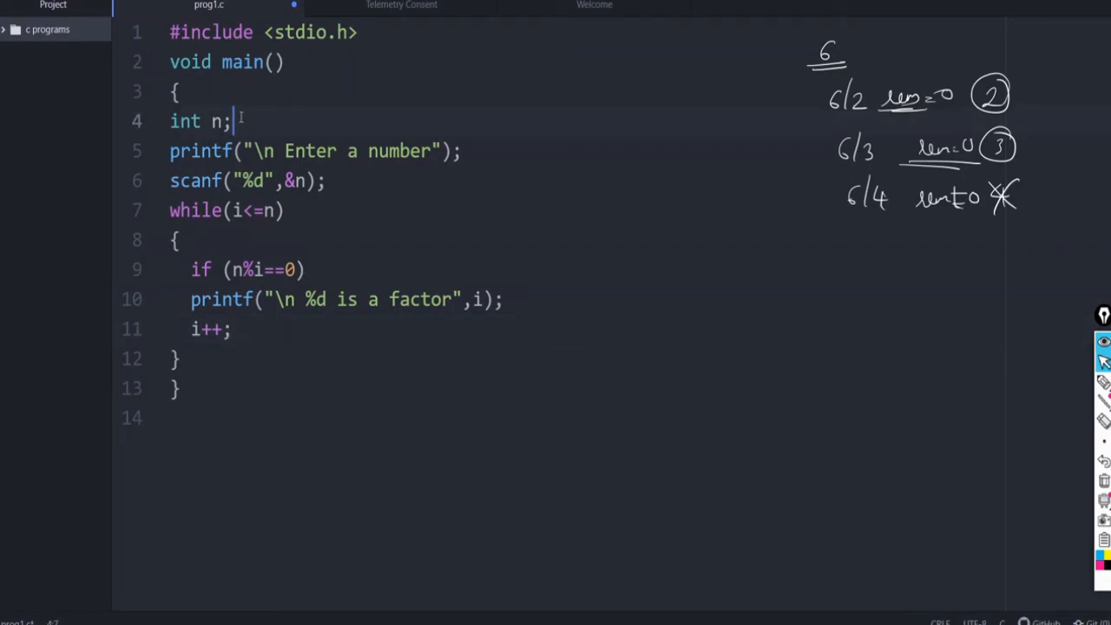
text(int)
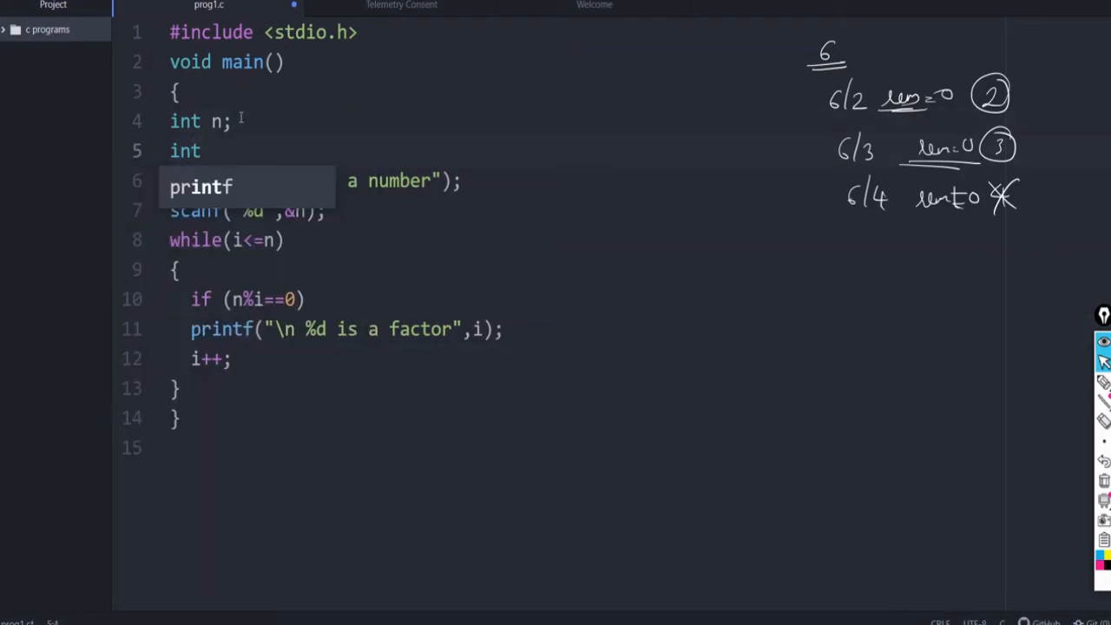
text(i)
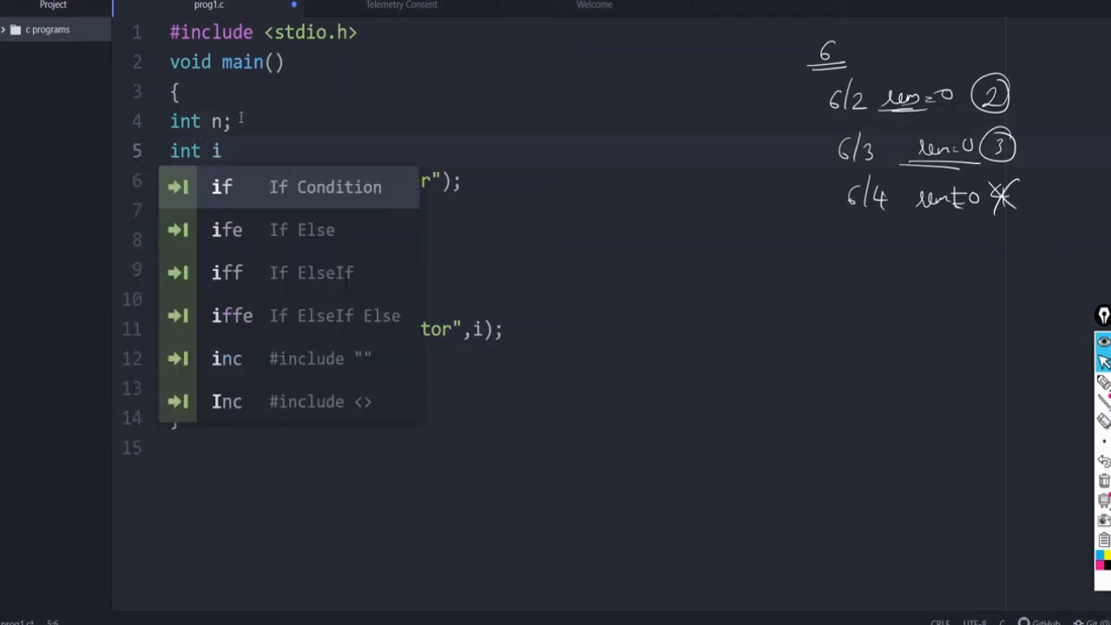
text(=2)
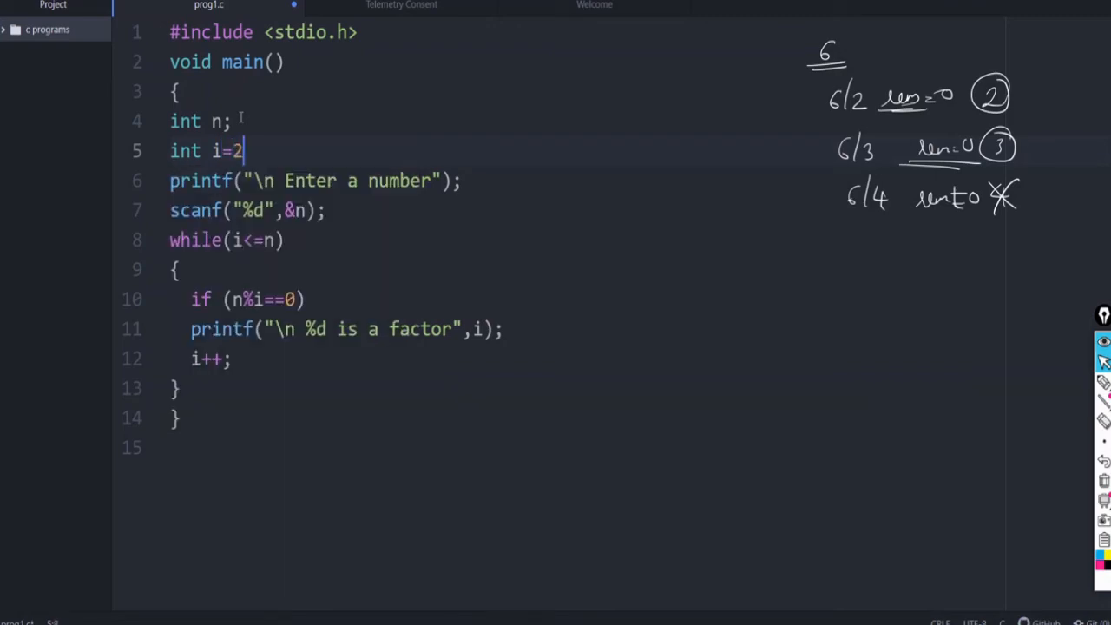
text(;)
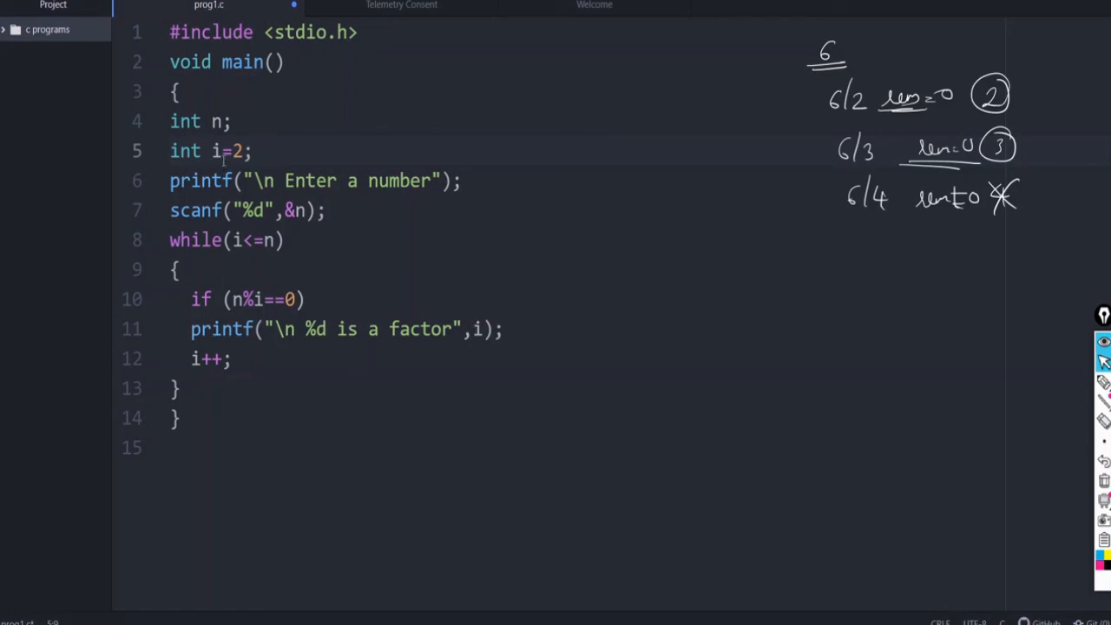
Compile and run the program, entering 8 to get 2, 4 and 8 listed as factors.
click(252, 151)
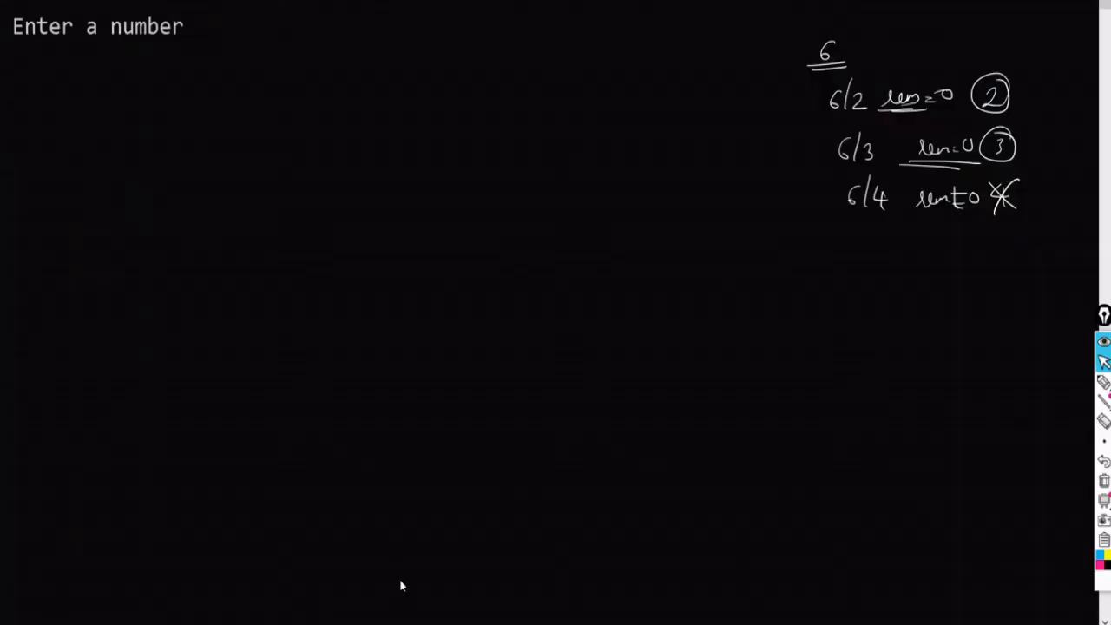
text(8)
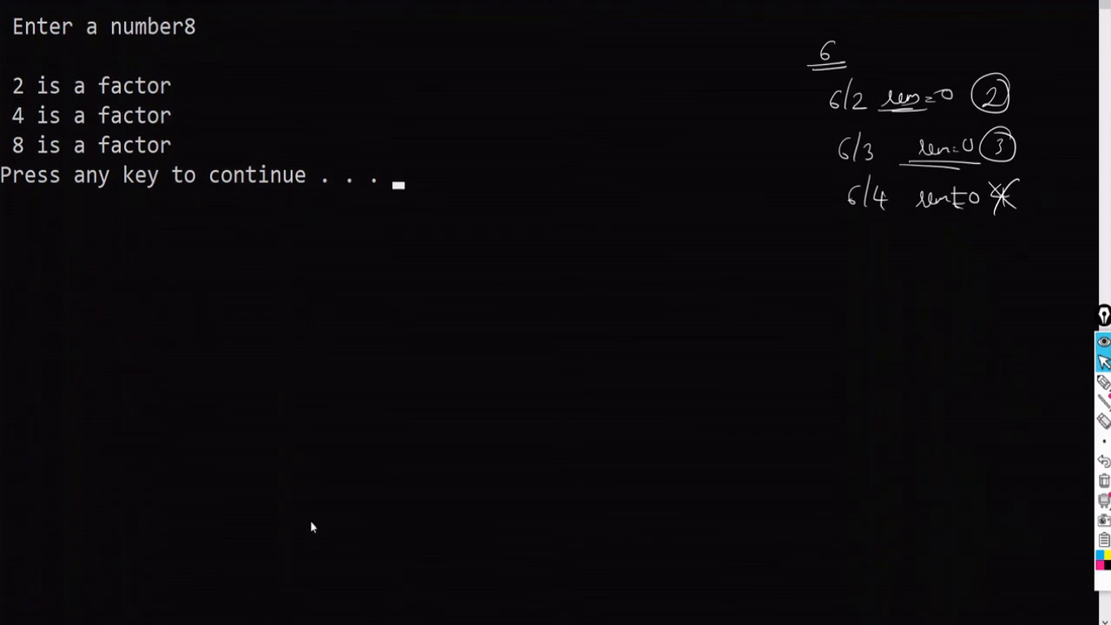